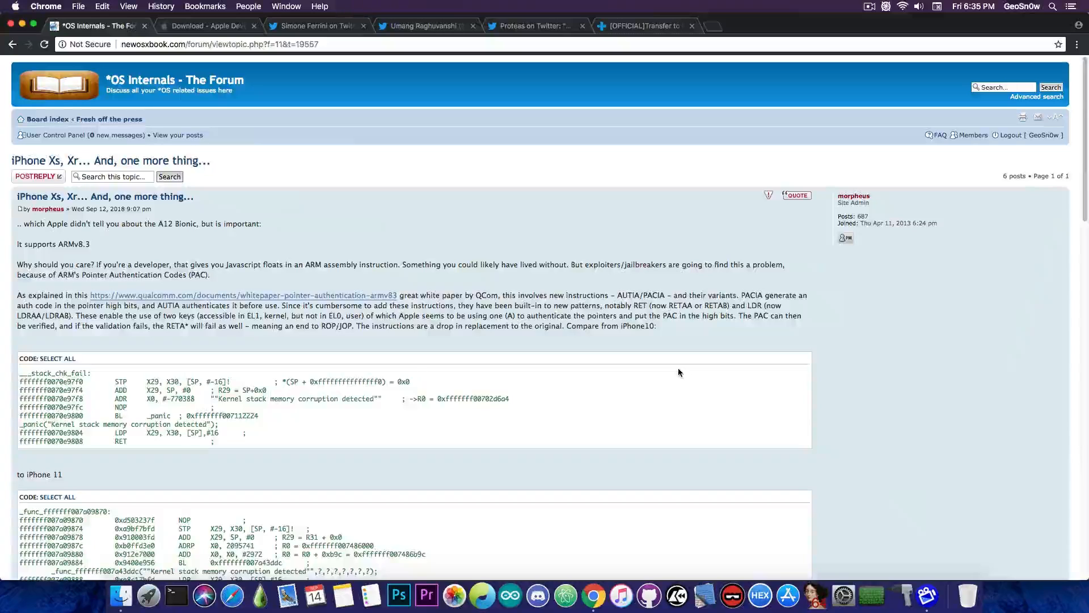
Browse the Apple Developer downloads list of iOS 12 betas, then view the beta 12 pwned tweet
left_click(204, 25)
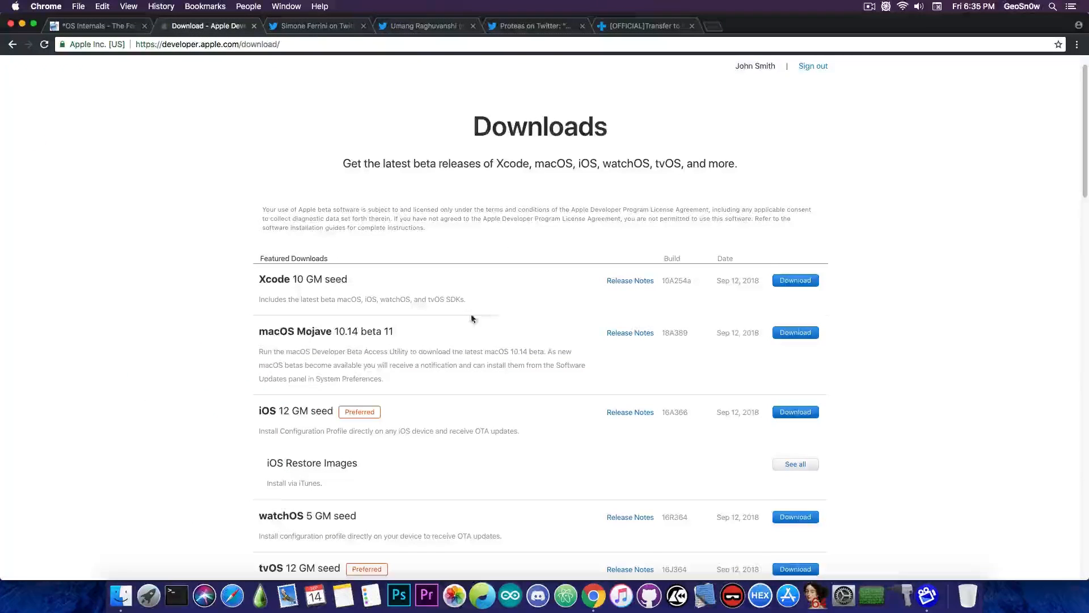
scroll("down", 3)
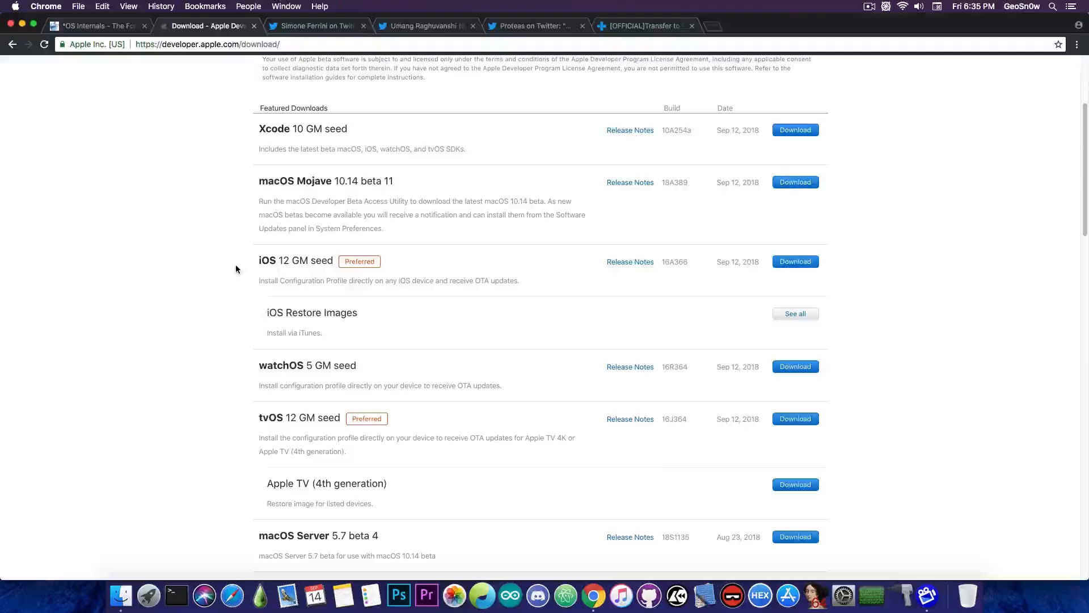
left_click(313, 27)
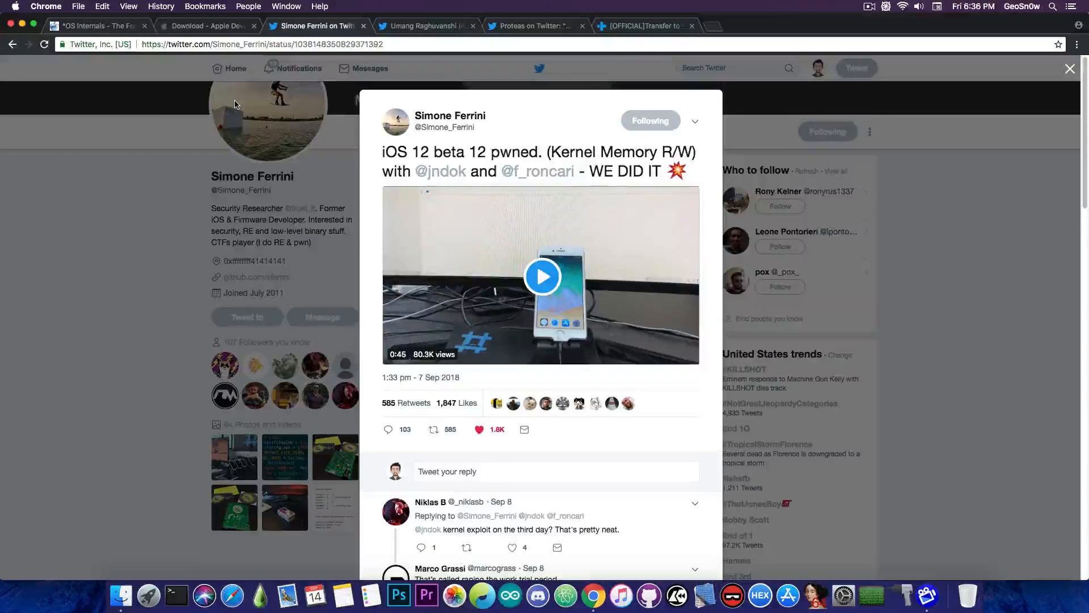
Compare the jailbreak FAQ tweet, the beta 12 pwned tweet and the researcher's profile
left_click(425, 27)
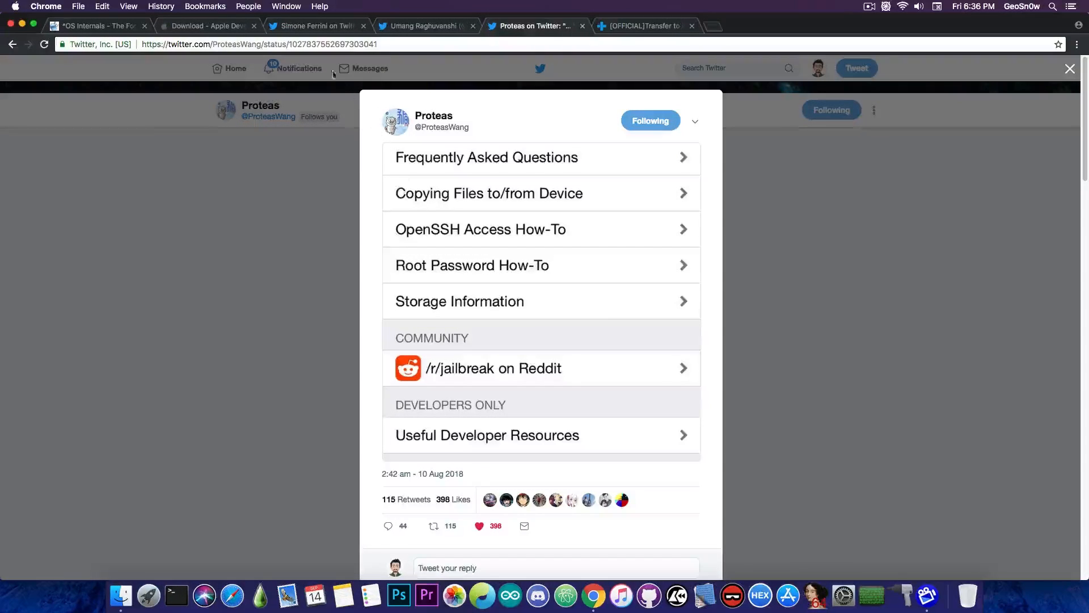
left_click(322, 26)
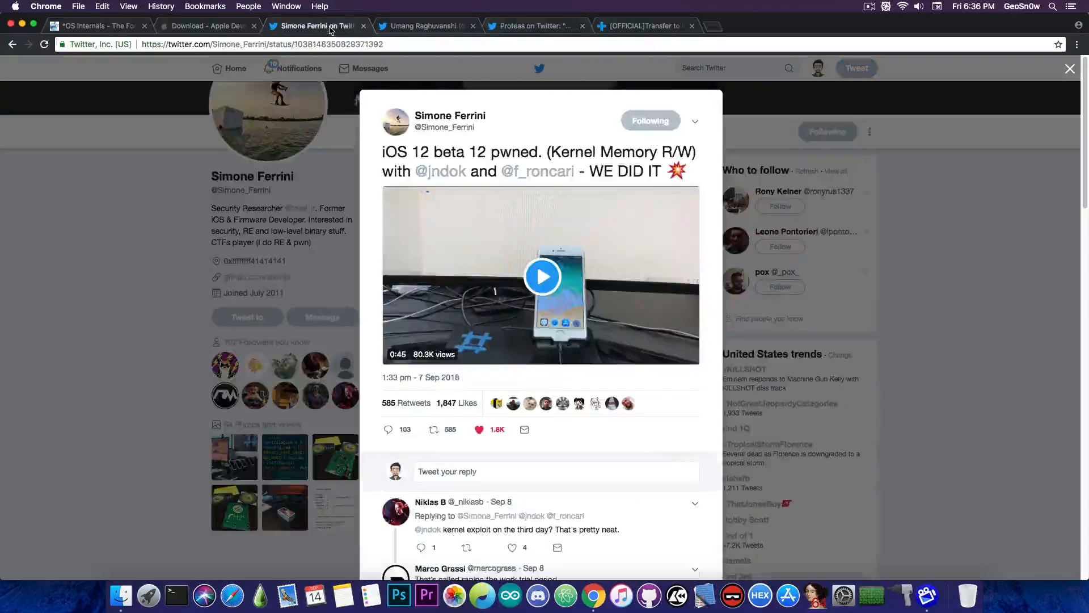
left_click(423, 26)
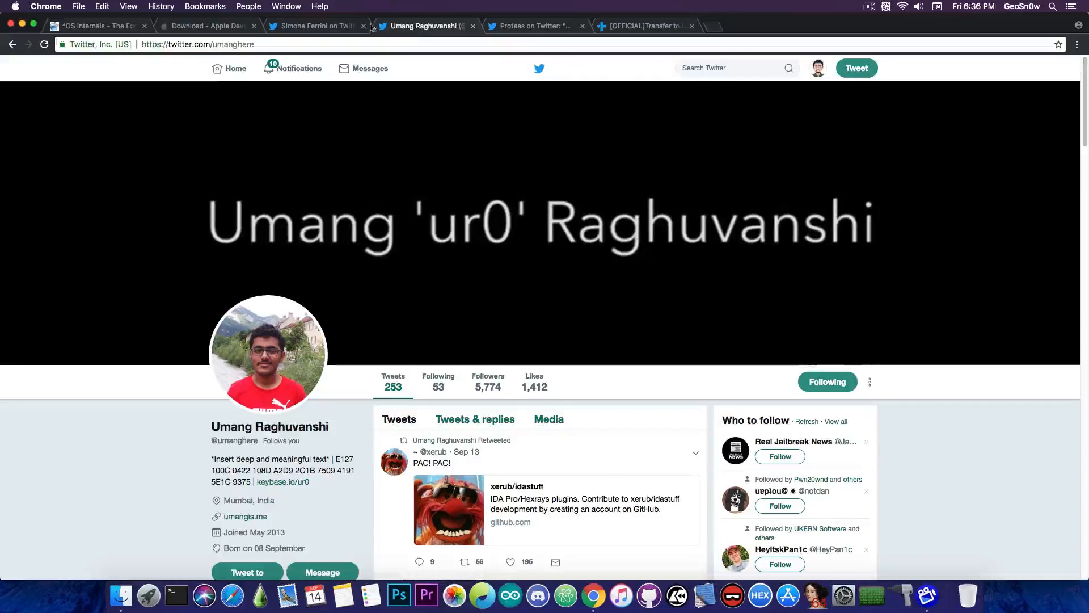
left_click(314, 25)
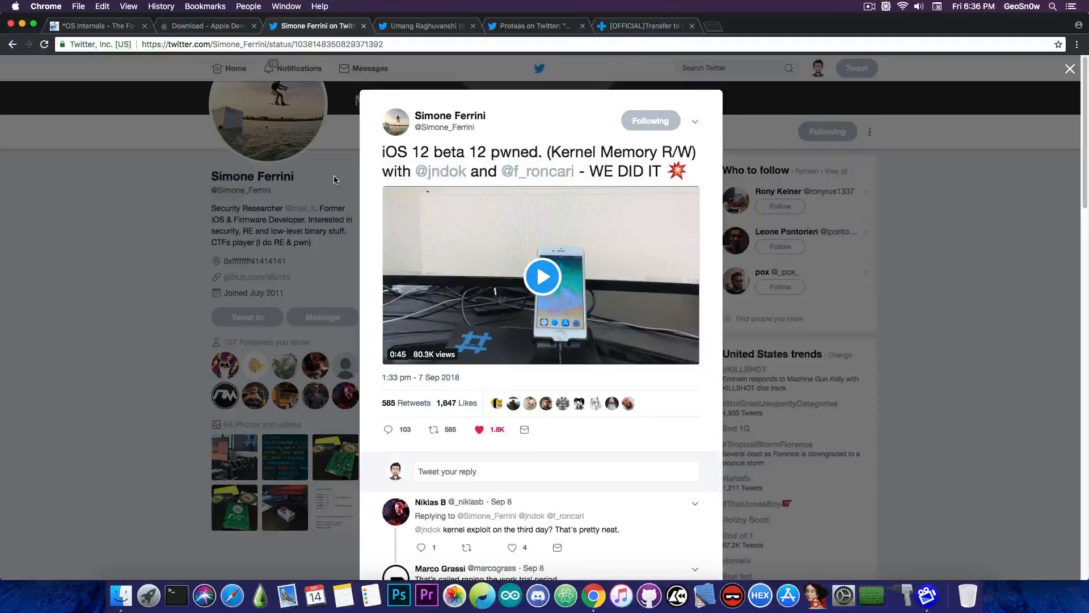
mouse_move(424, 384)
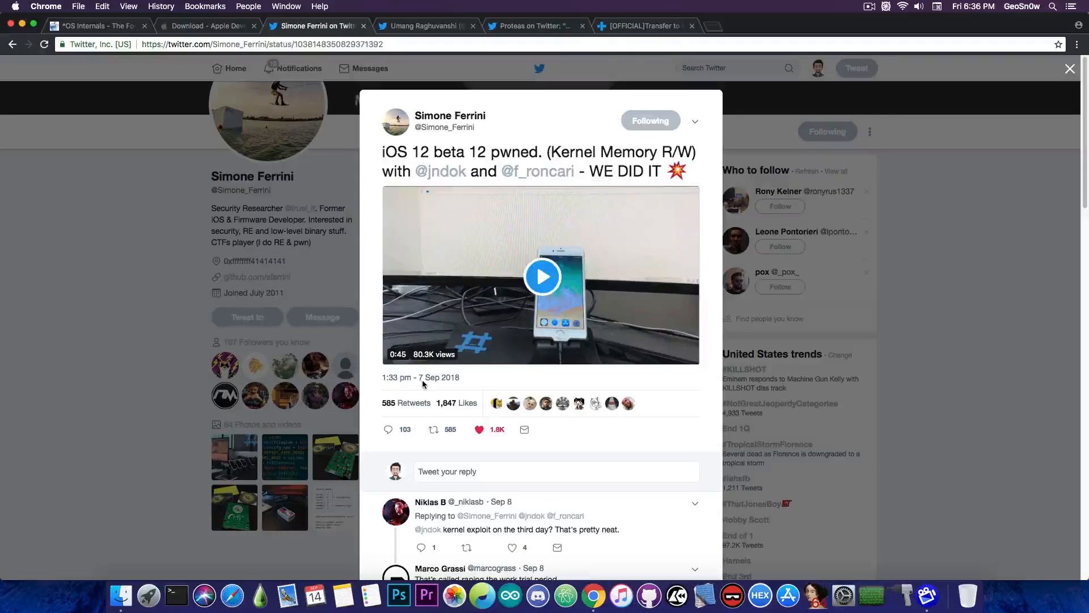
mouse_move(428, 384)
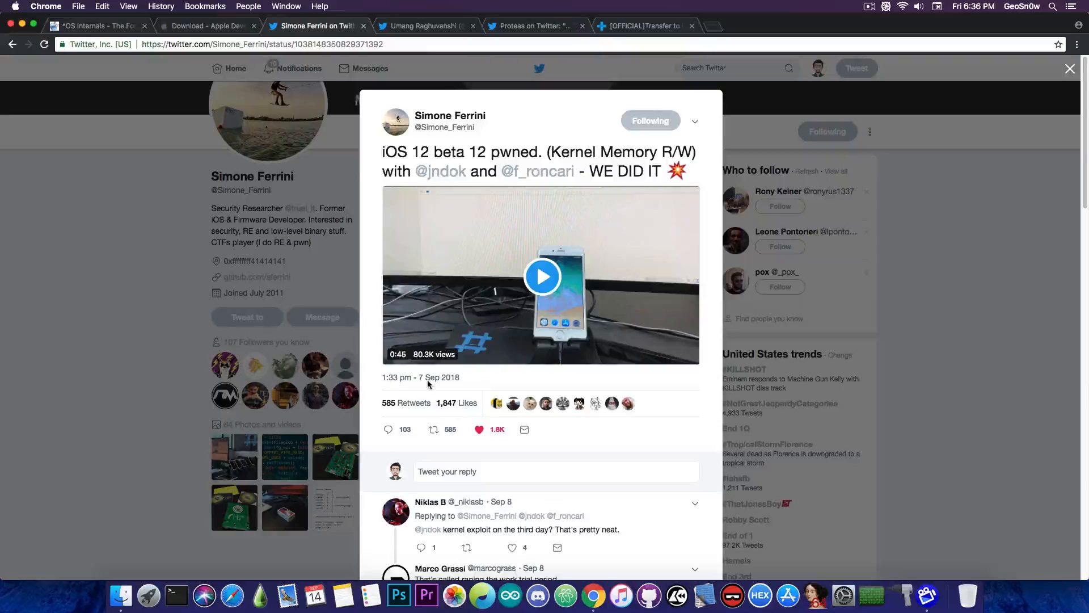
mouse_move(449, 116)
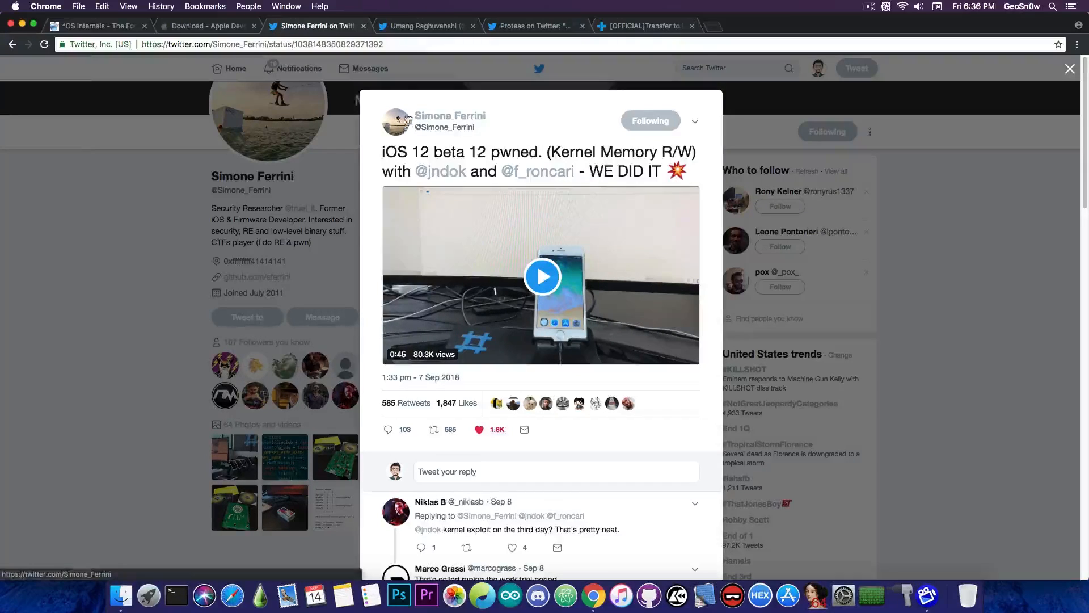
Revisit the FAQ tweet and researcher's profile, then view the forum post about A12
left_click(538, 26)
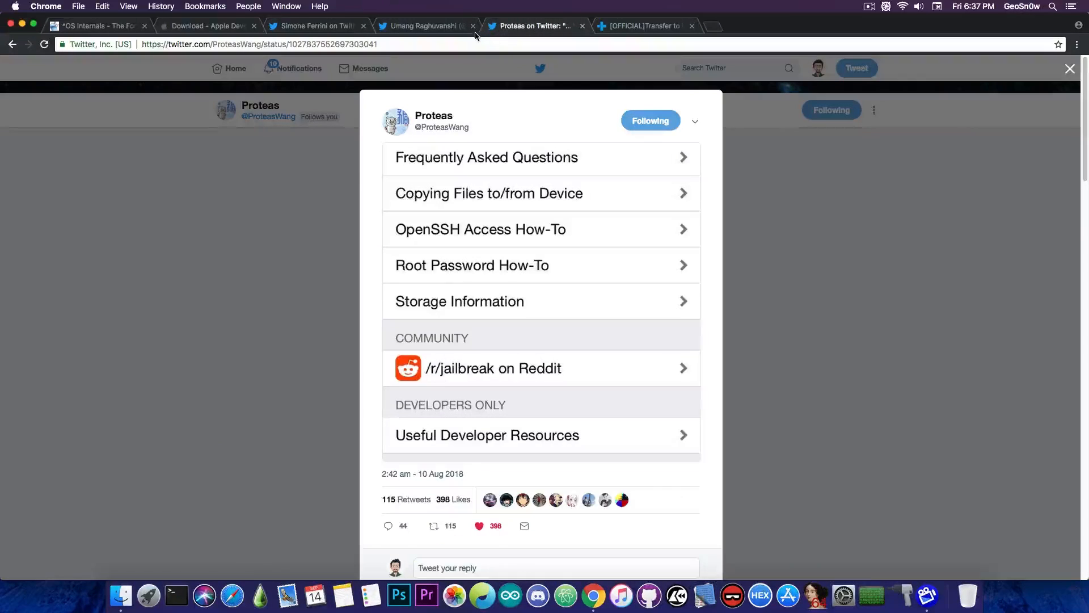
left_click(426, 26)
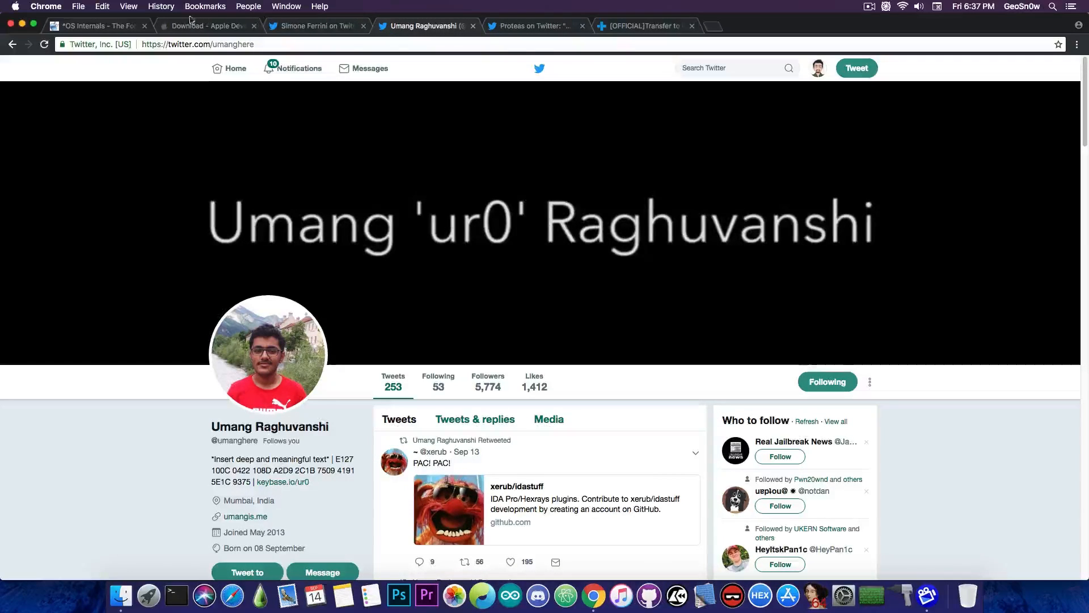
left_click(91, 26)
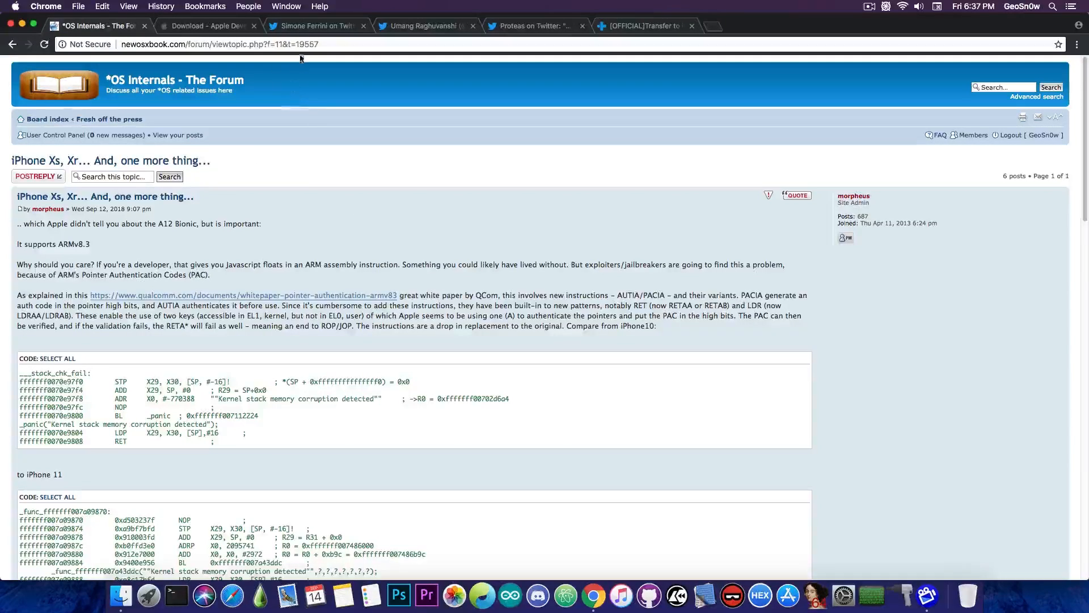
Read the A12 pointer authentication forum post through its replies, then return to the pwned tweet
left_click(313, 26)
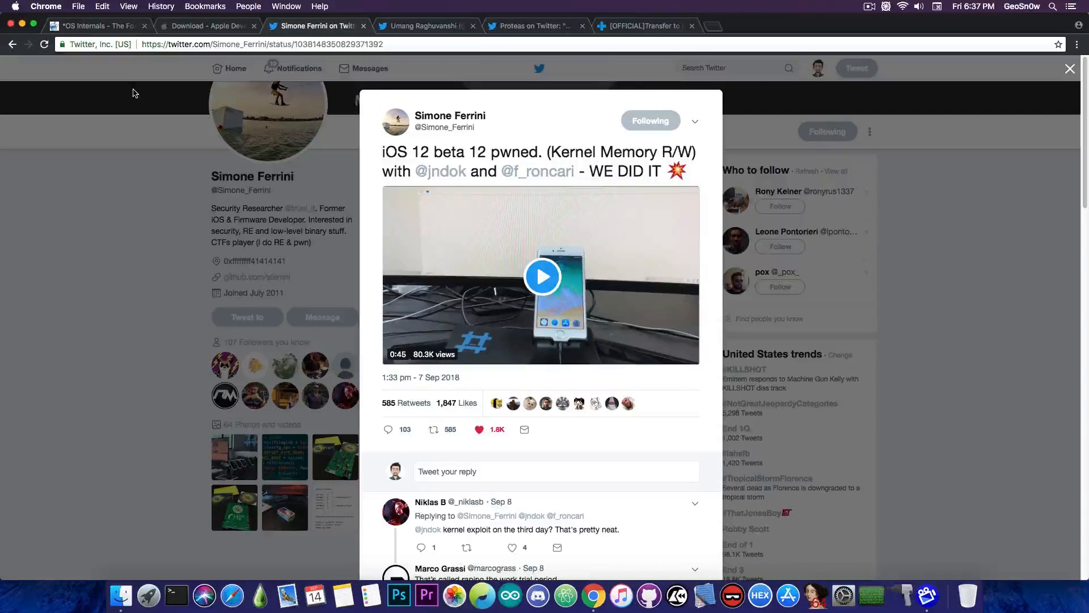
left_click(96, 26)
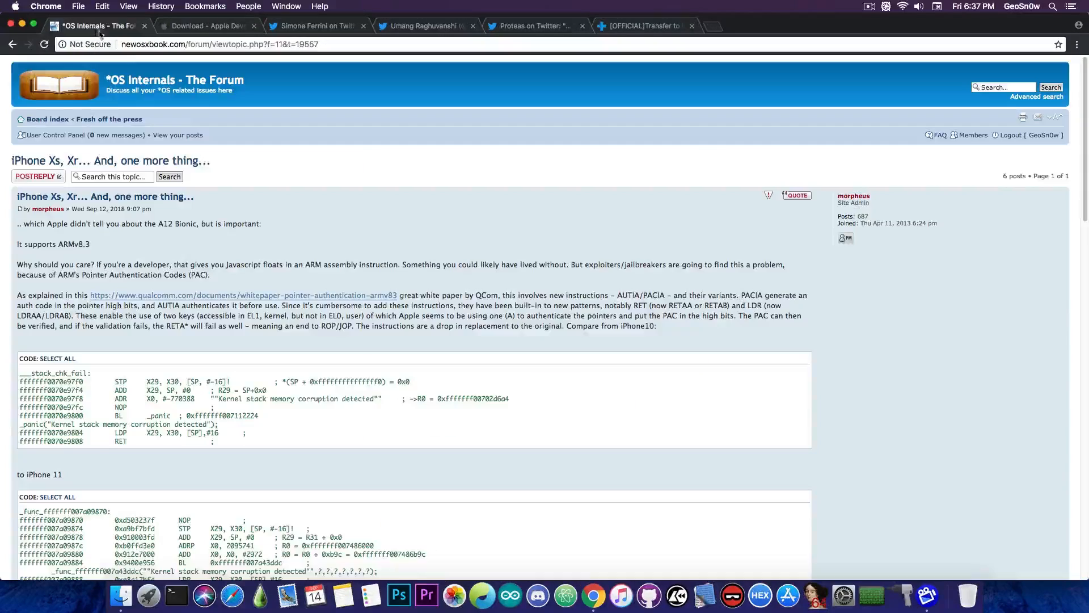
scroll("down", 3)
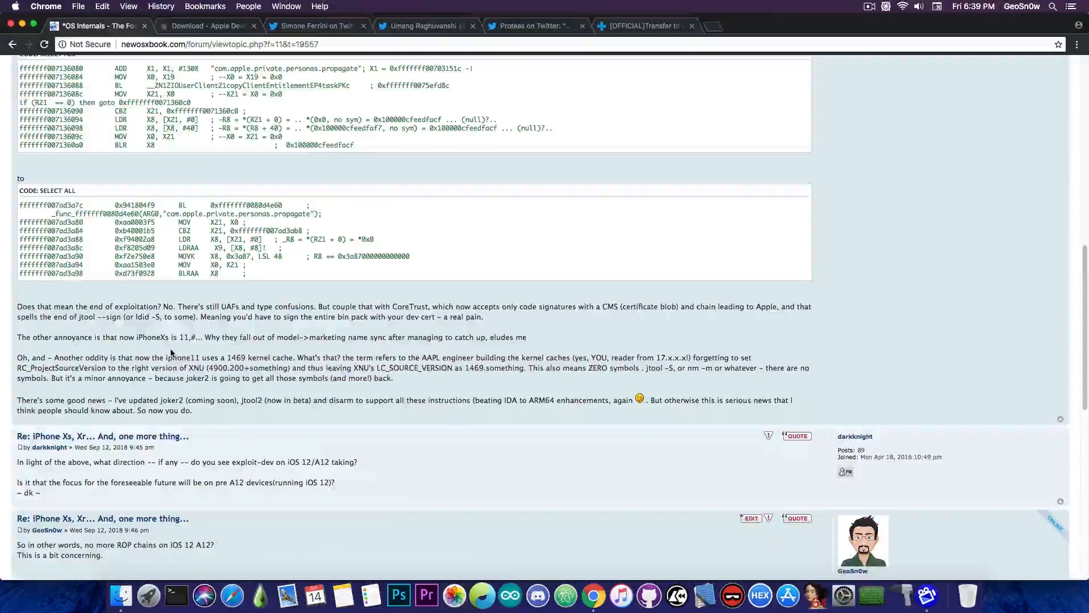
left_click(316, 26)
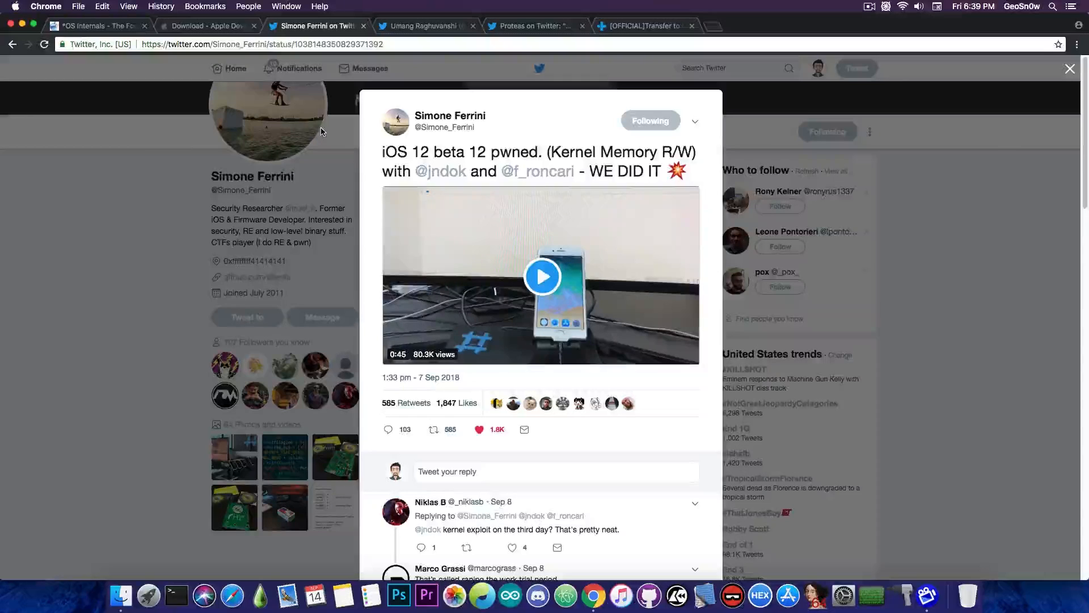
left_click(102, 26)
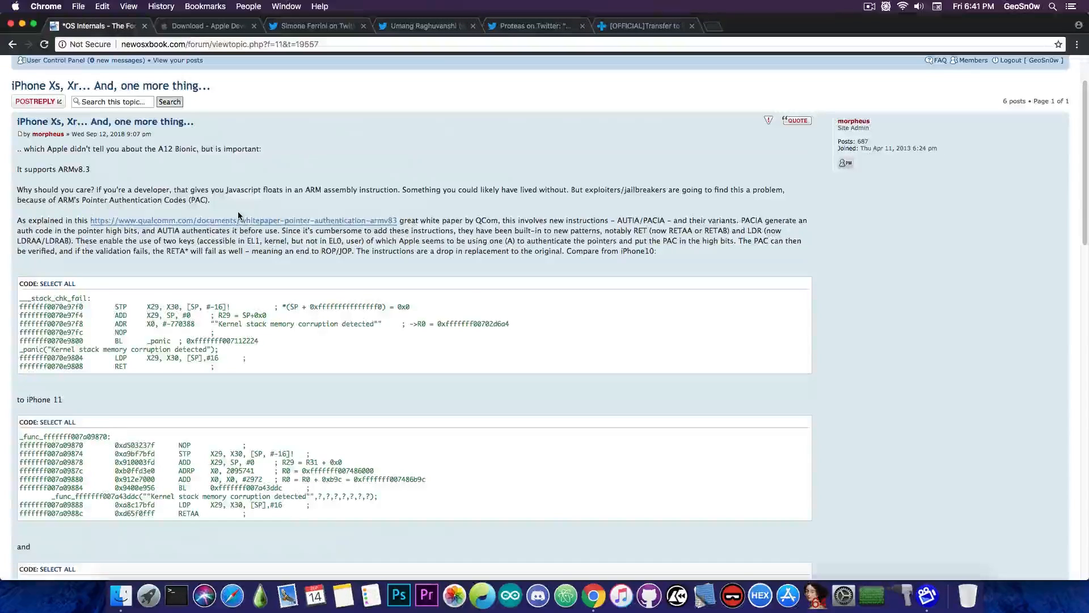
mouse_move(532, 22)
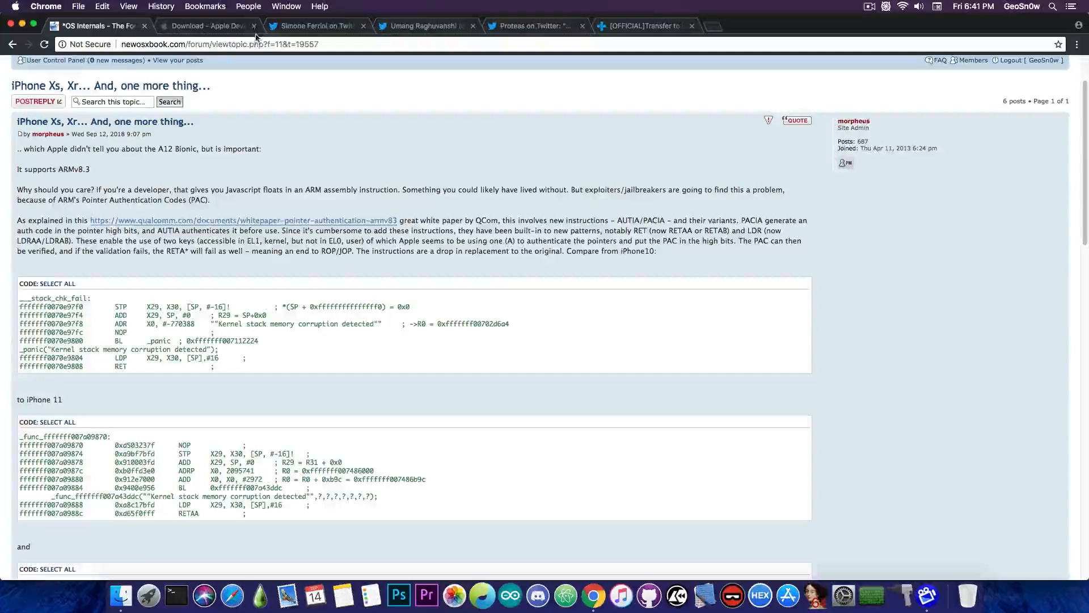
Revisit the Apple Downloads page, then view the dr.fone iPhone XR giveaway page
left_click(205, 26)
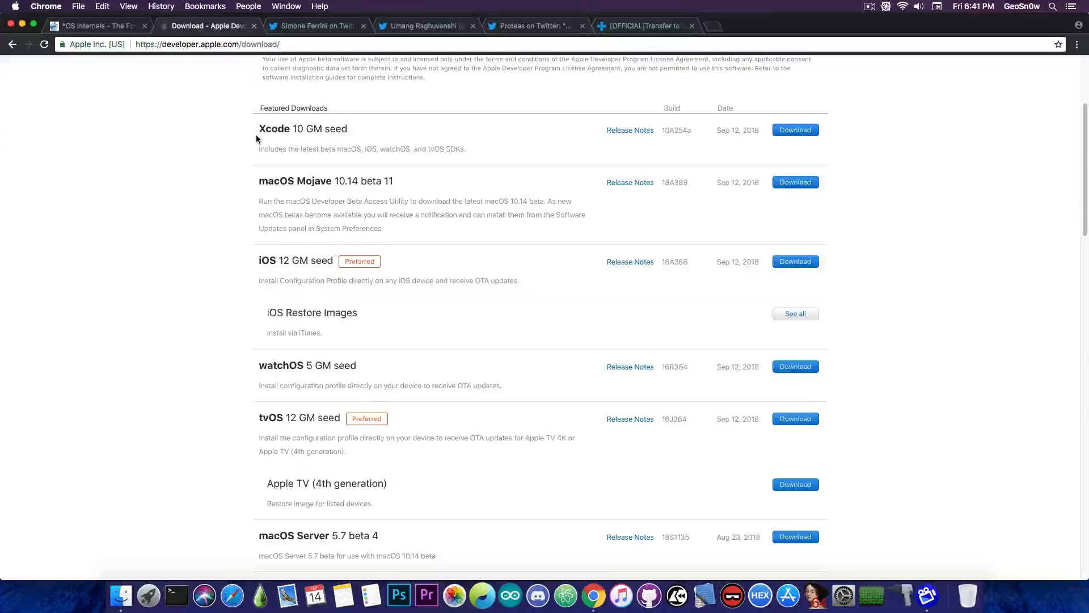
left_click(643, 26)
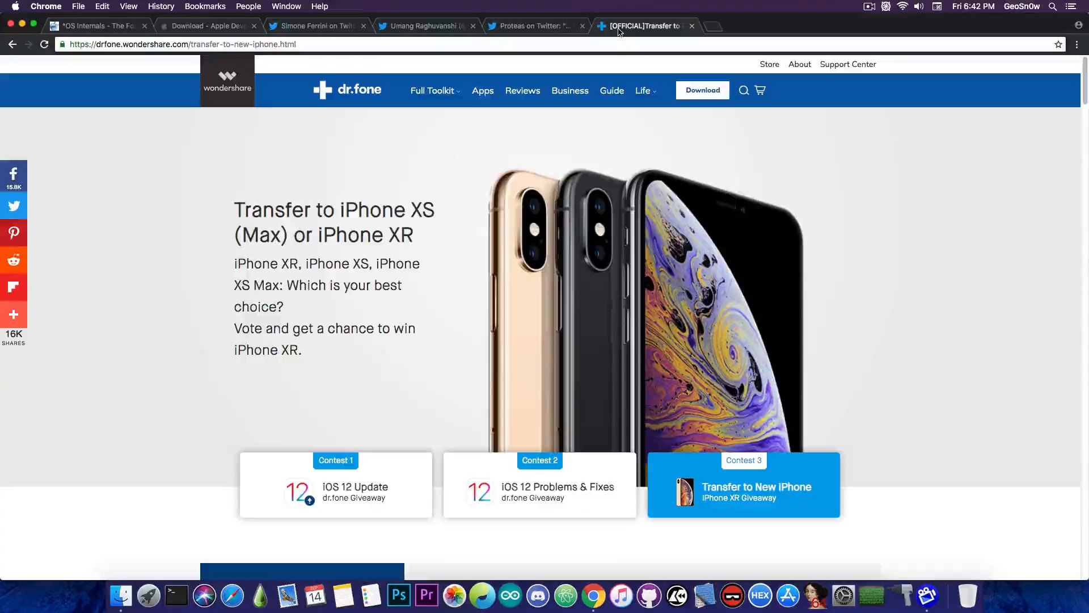
mouse_move(484, 100)
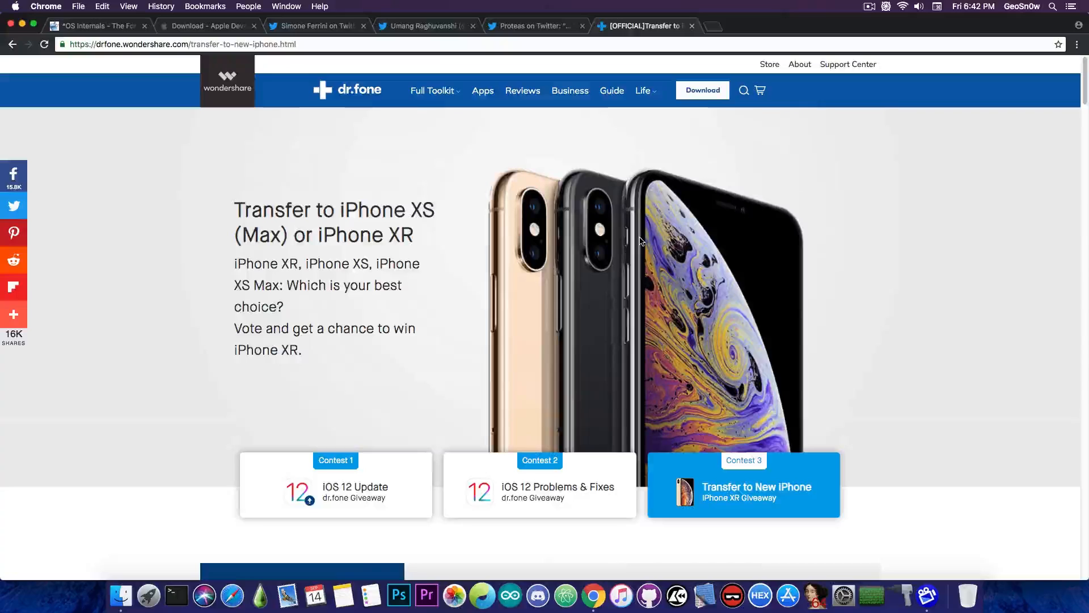
scroll("down", 3)
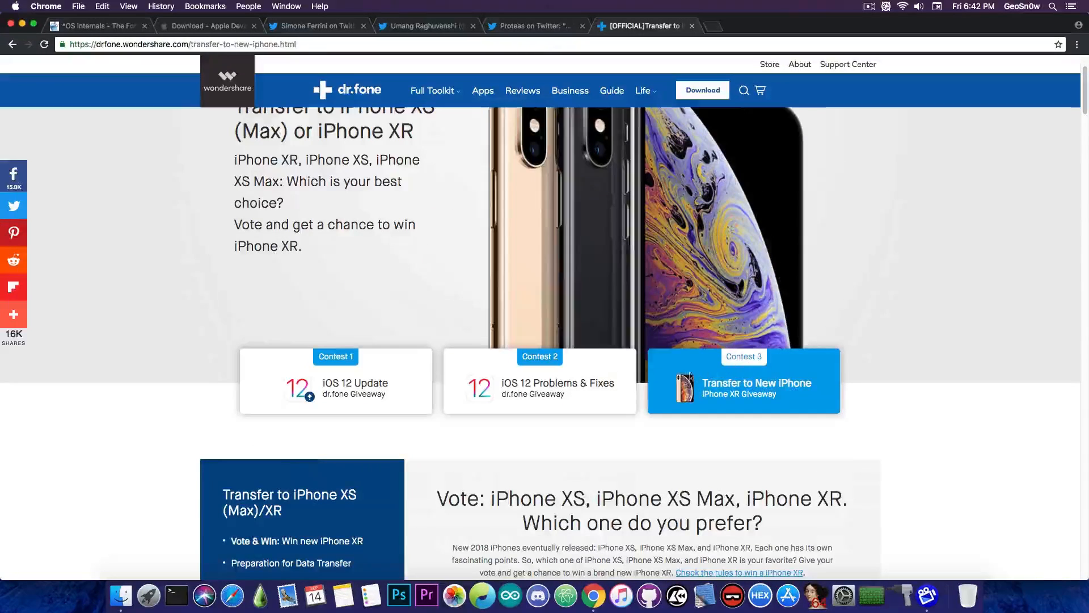
scroll("down", 3)
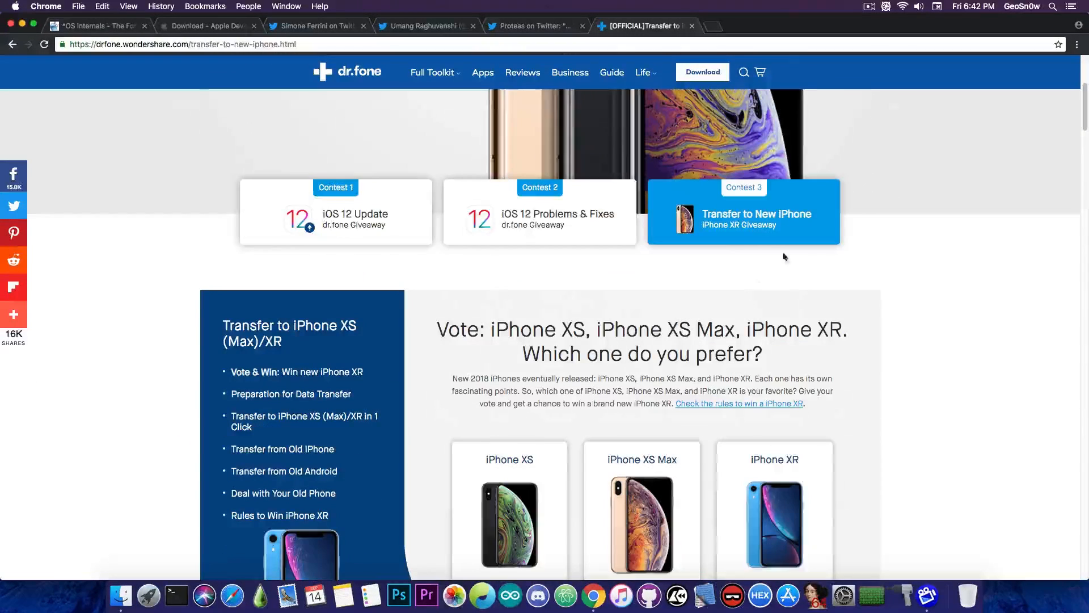
scroll("down", 3)
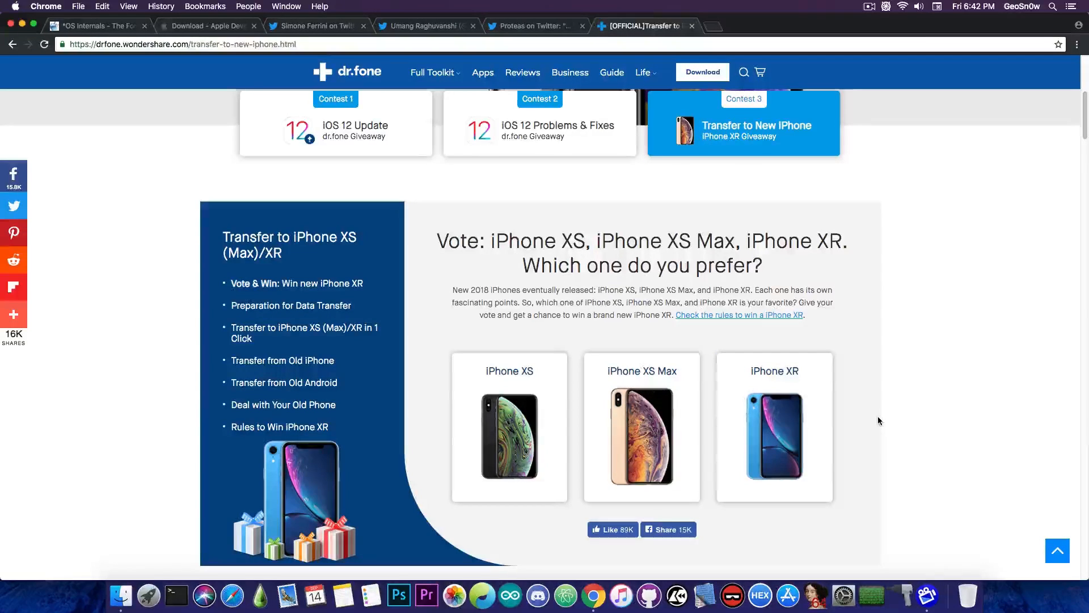
scroll("up", 3)
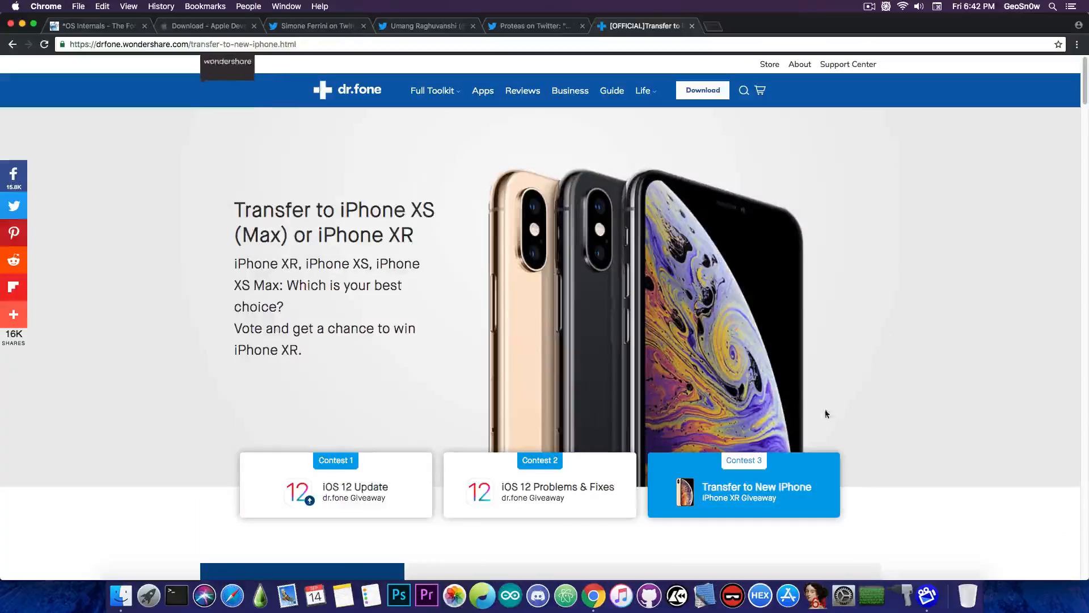